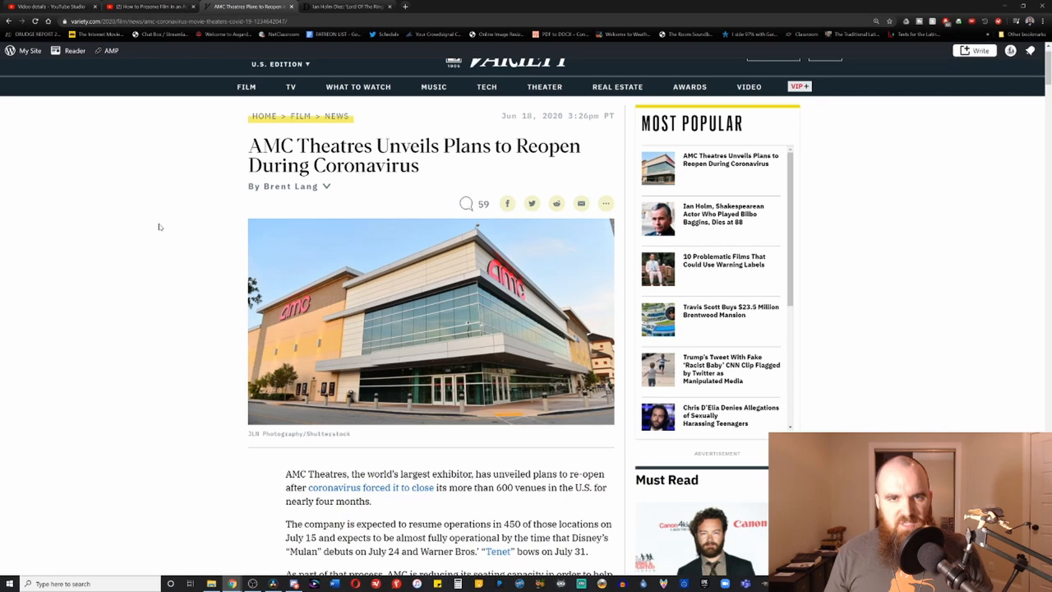
mouse_move(123, 277)
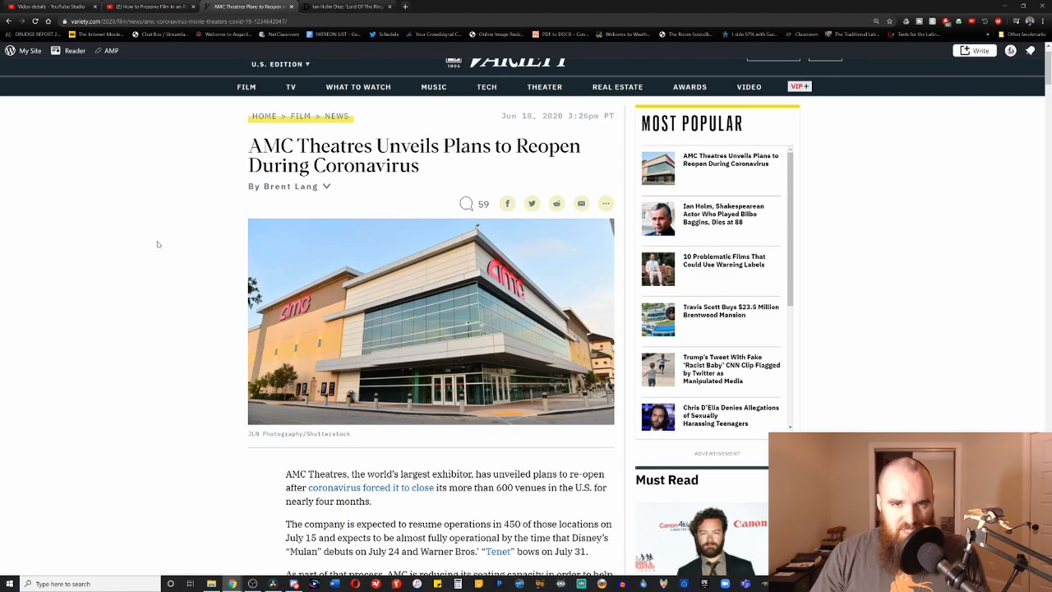
Switch to the Deadline tab with the 'Ian Holm Dies at 88' story
click(345, 7)
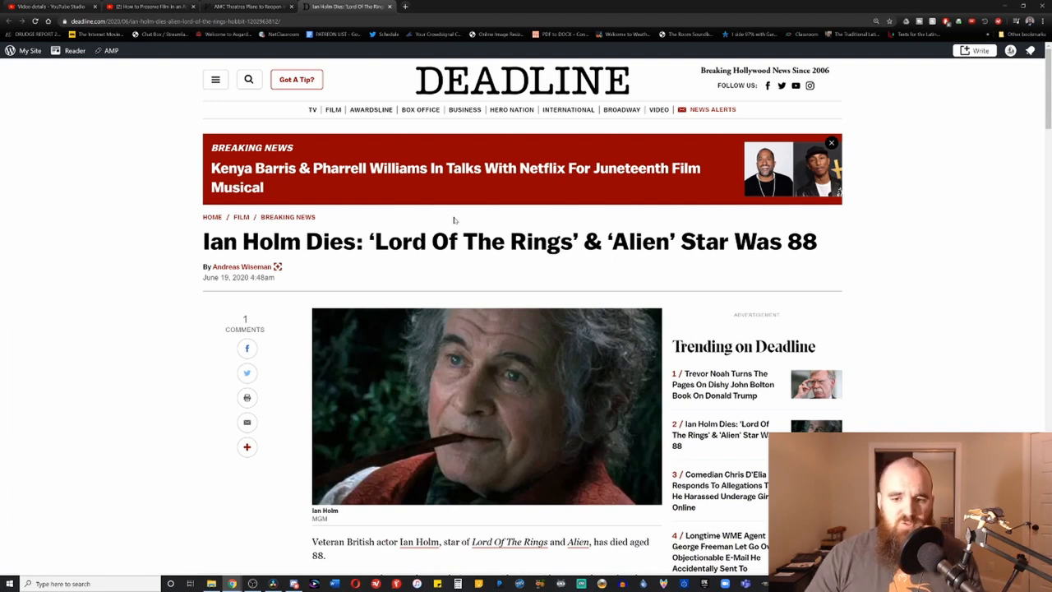
mouse_move(410, 261)
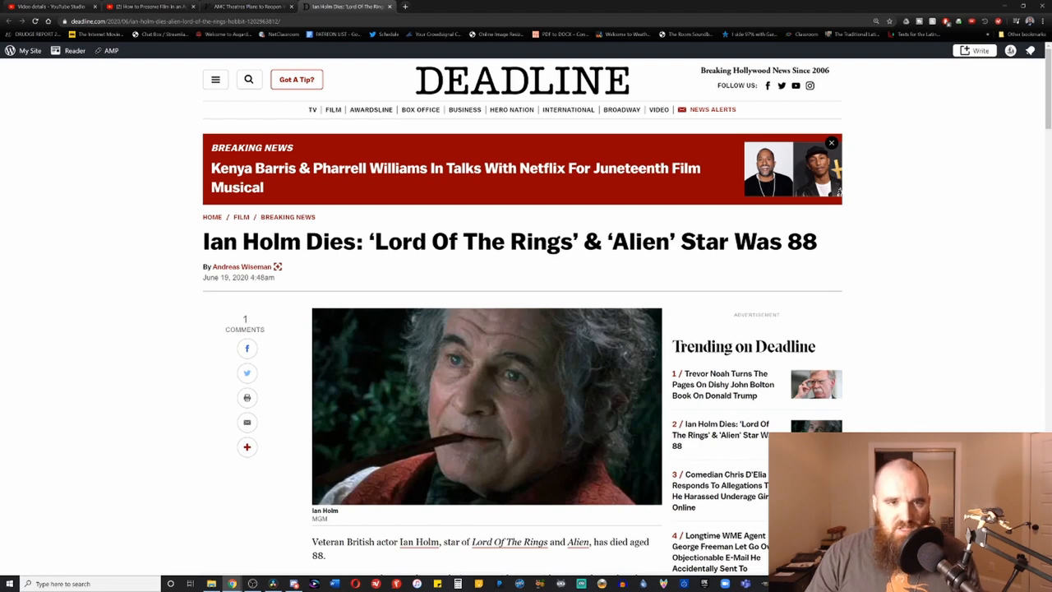
Switch back to the Variety tab 'AMC Theatres Unveils Plans to Reopen'
click(246, 7)
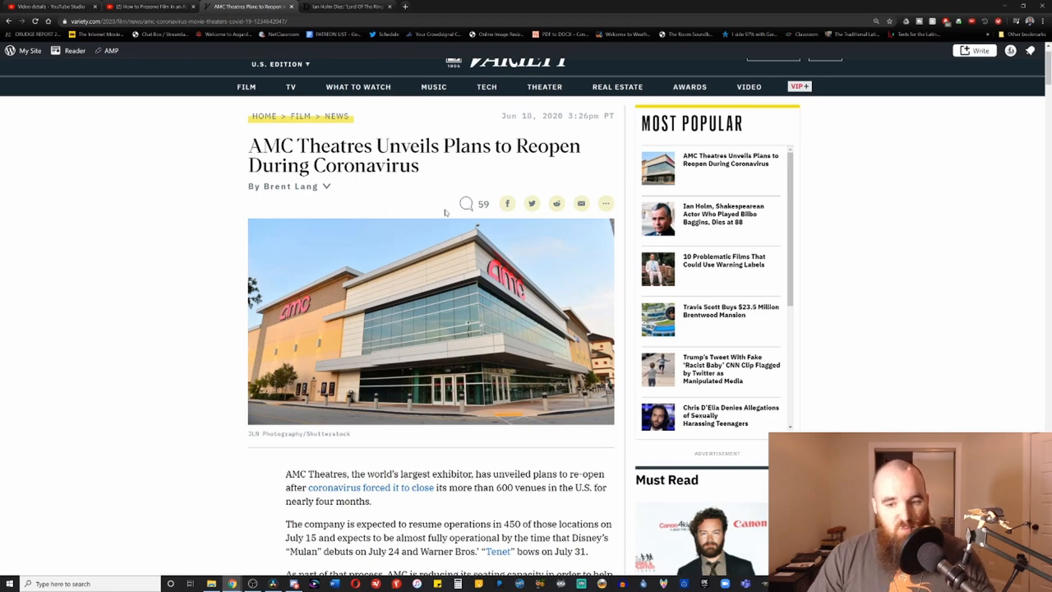
mouse_move(432, 259)
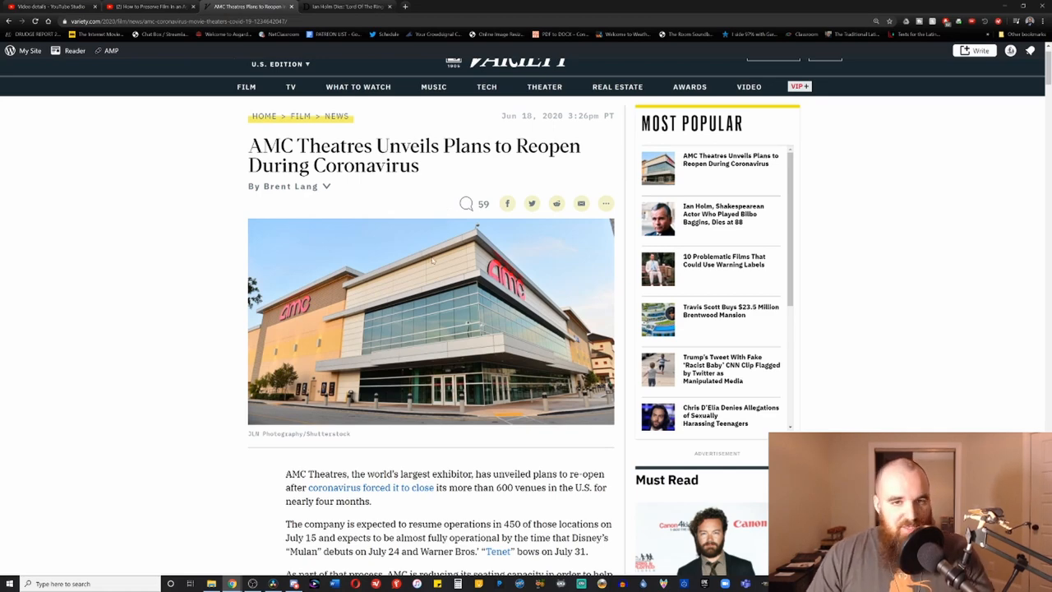
Scroll down through the CEO quote to the Regal and Cinemark paragraph
scroll(down, 3)
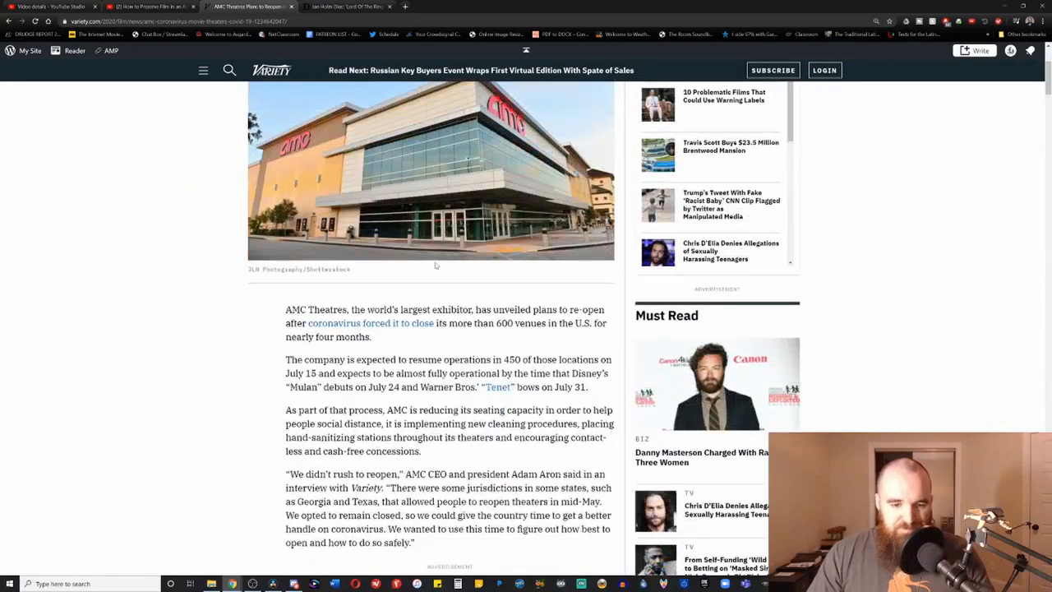
scroll(down, 3)
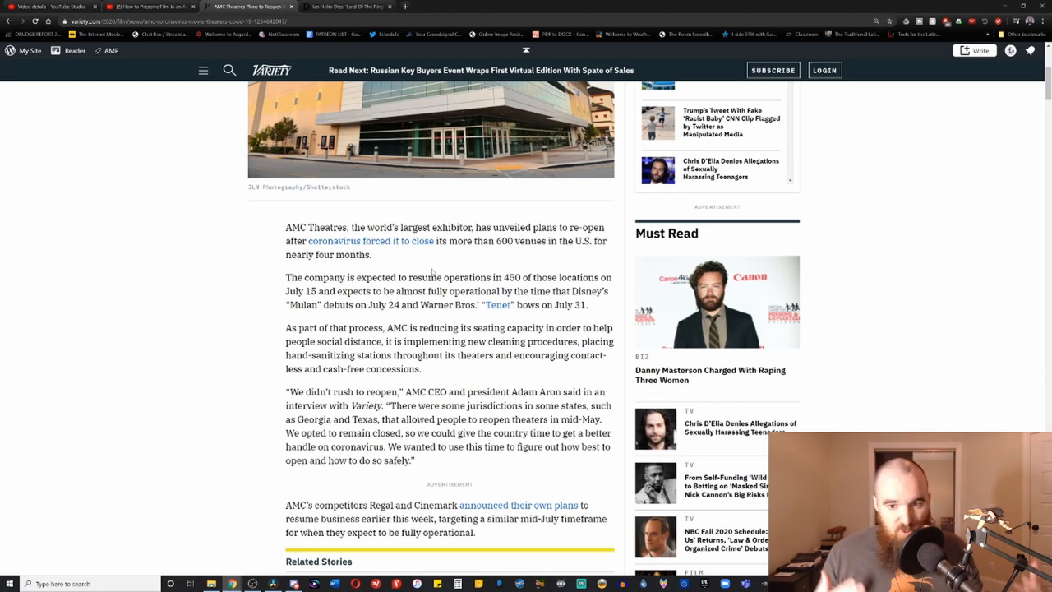
scroll(down, 3)
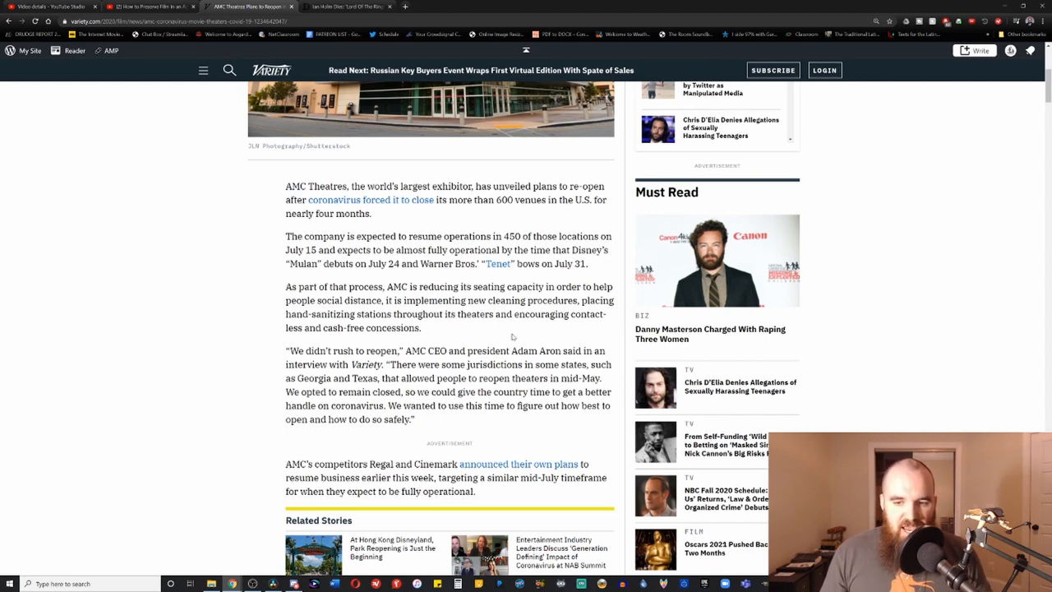
Scroll past Related Stories to AMC's debt, bankruptcy and no-mask-mandate paragraphs
scroll(down, 3)
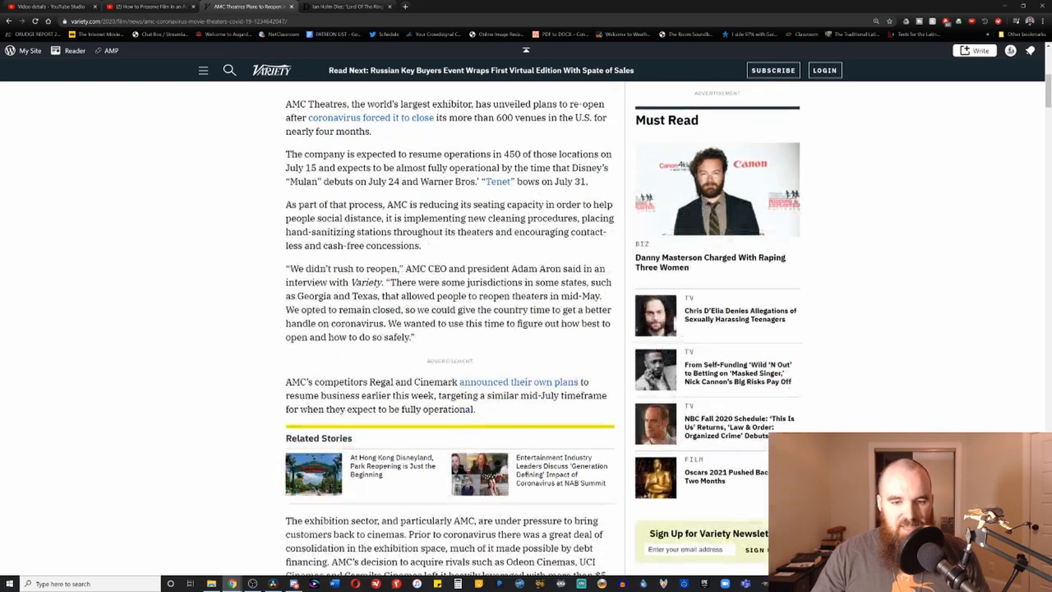
scroll(down, 3)
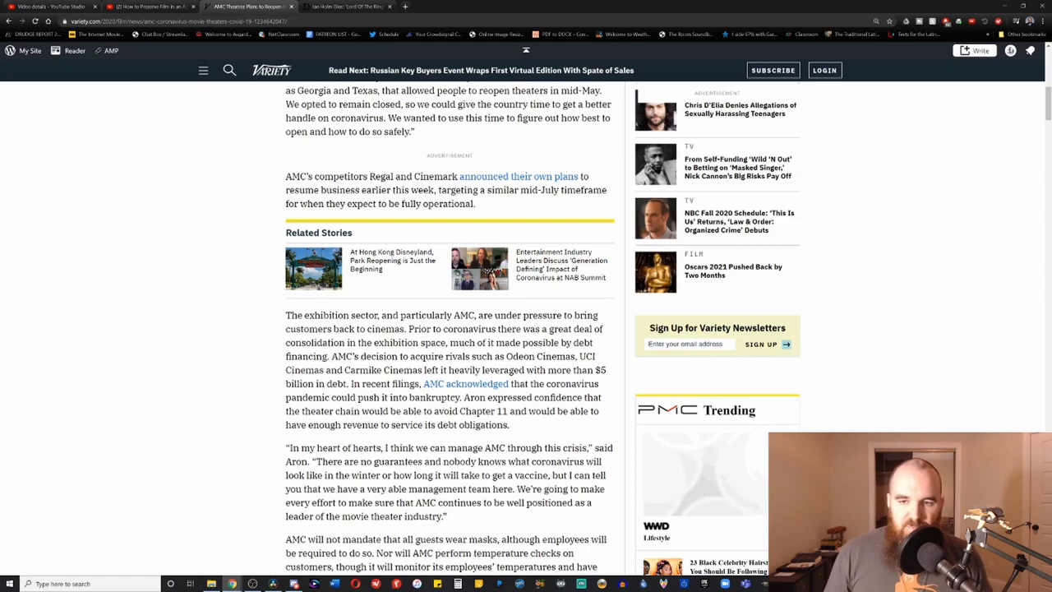
scroll(down, 3)
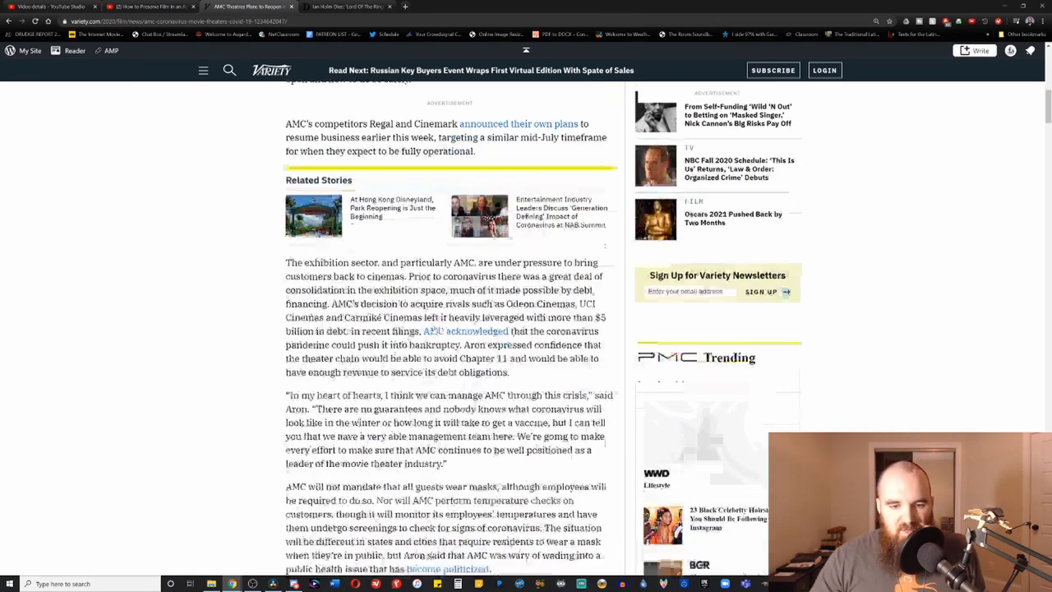
scroll(up, 3)
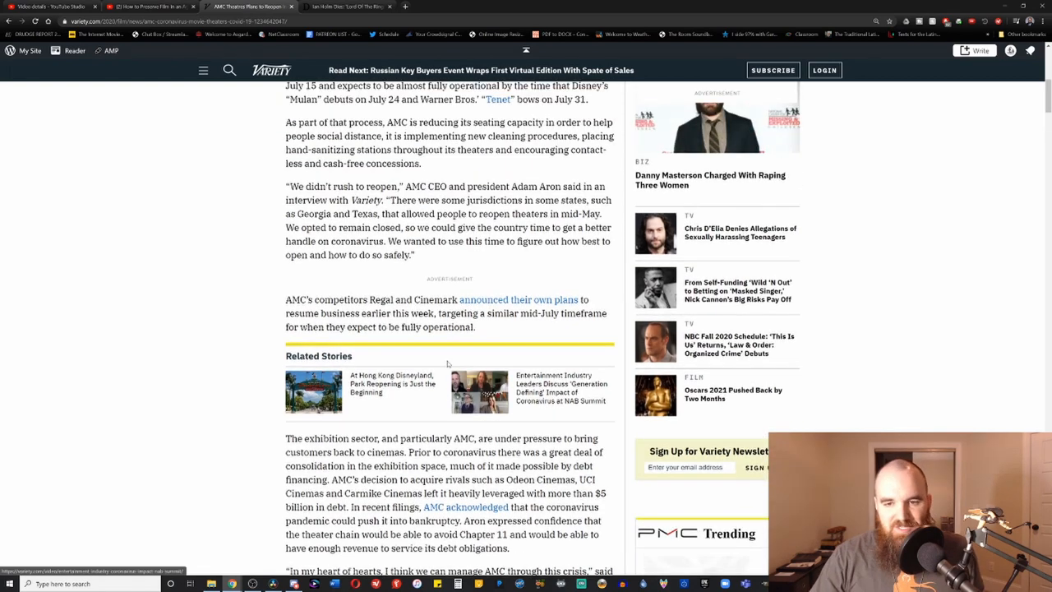
scroll(up, 3)
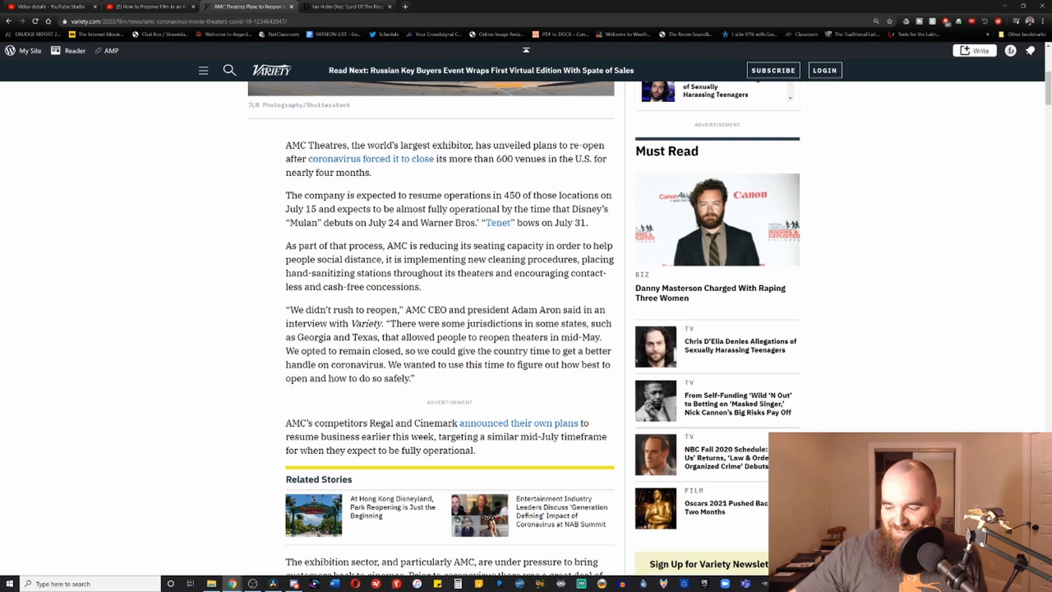
mouse_move(506, 404)
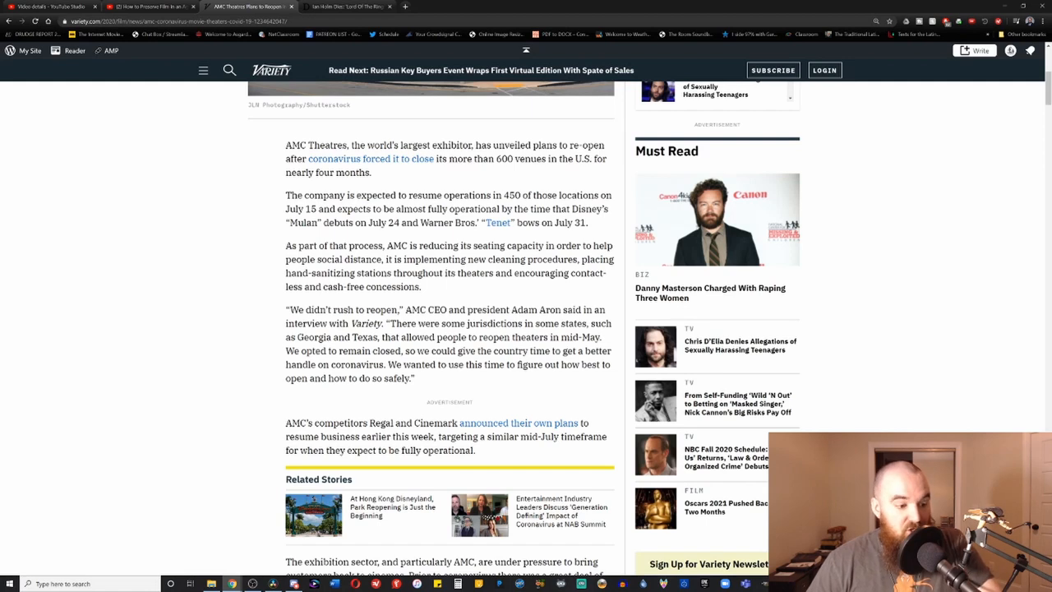
mouse_move(465, 240)
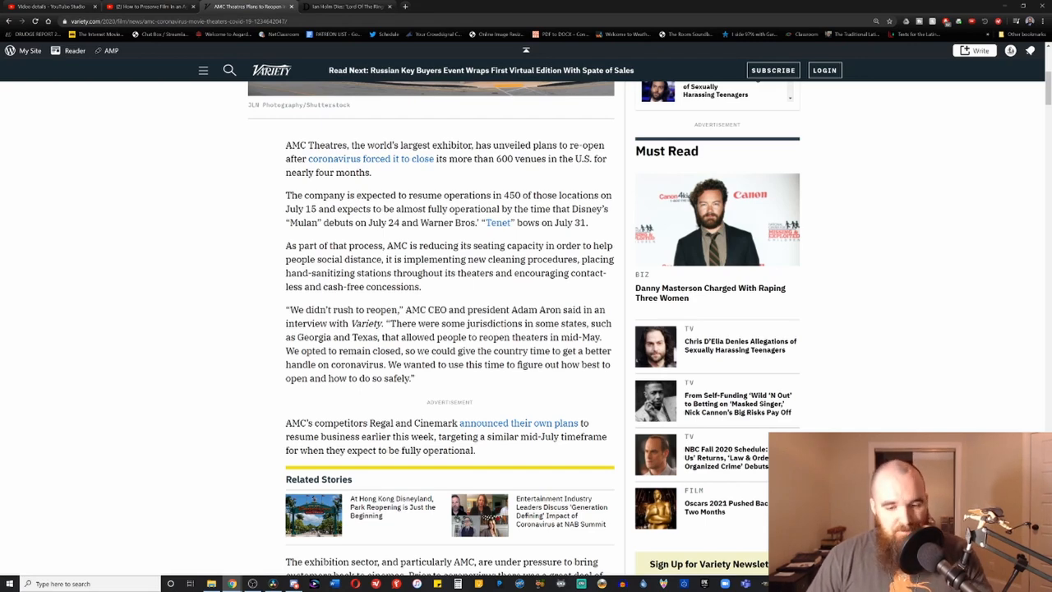
scroll(down, 3)
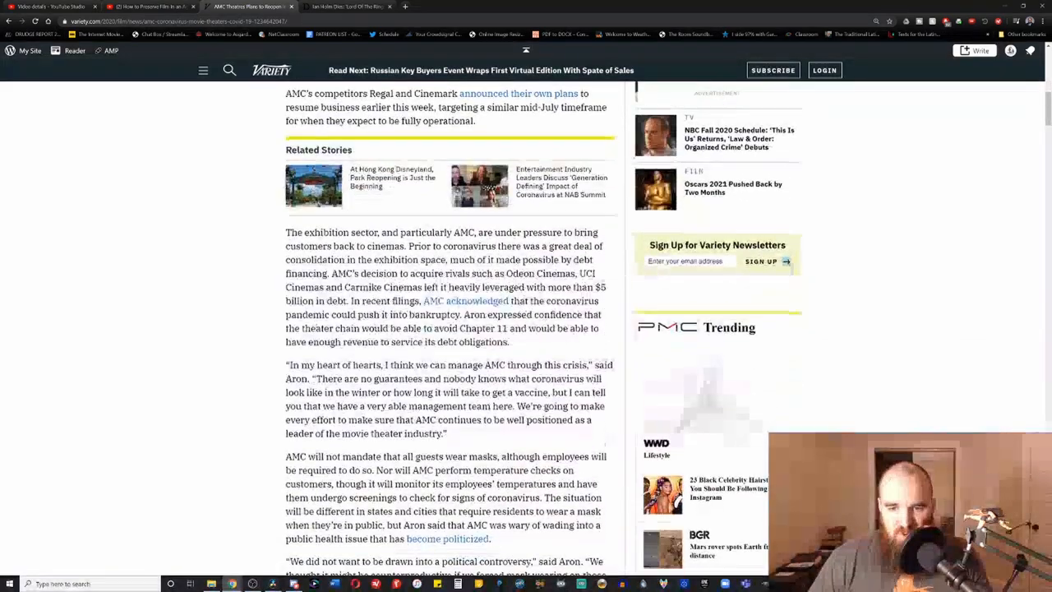
Scroll to the mask-sale paragraph, then back up to the headline and photo
scroll(down, 3)
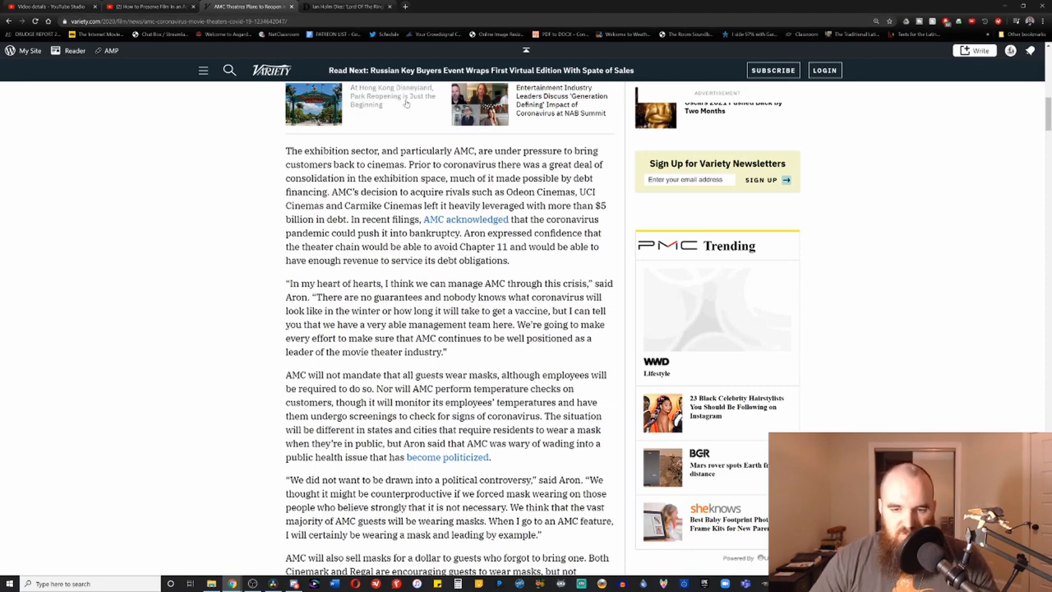
scroll(up, 3)
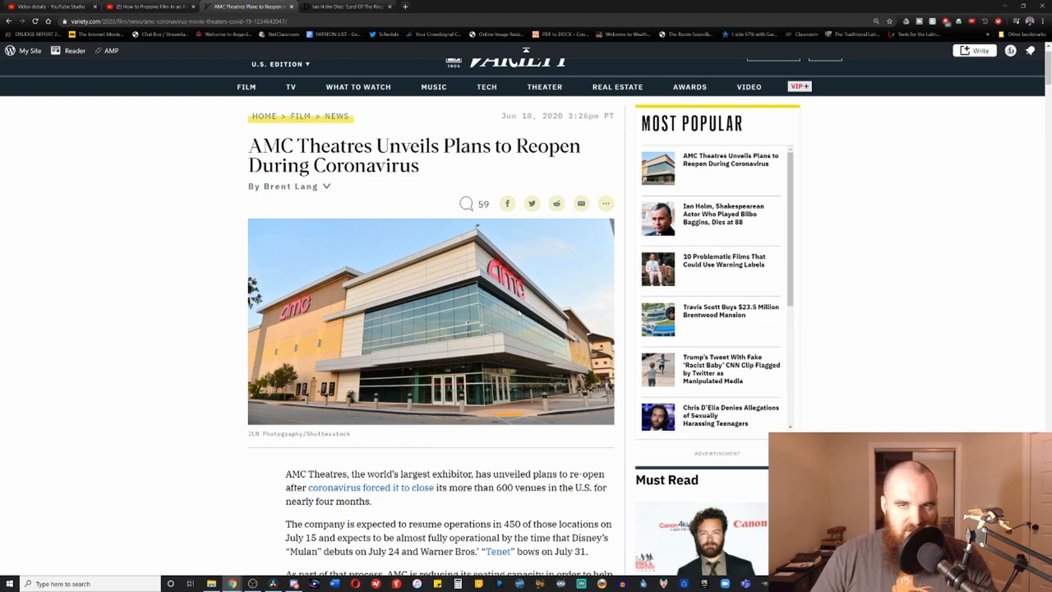
mouse_move(468, 335)
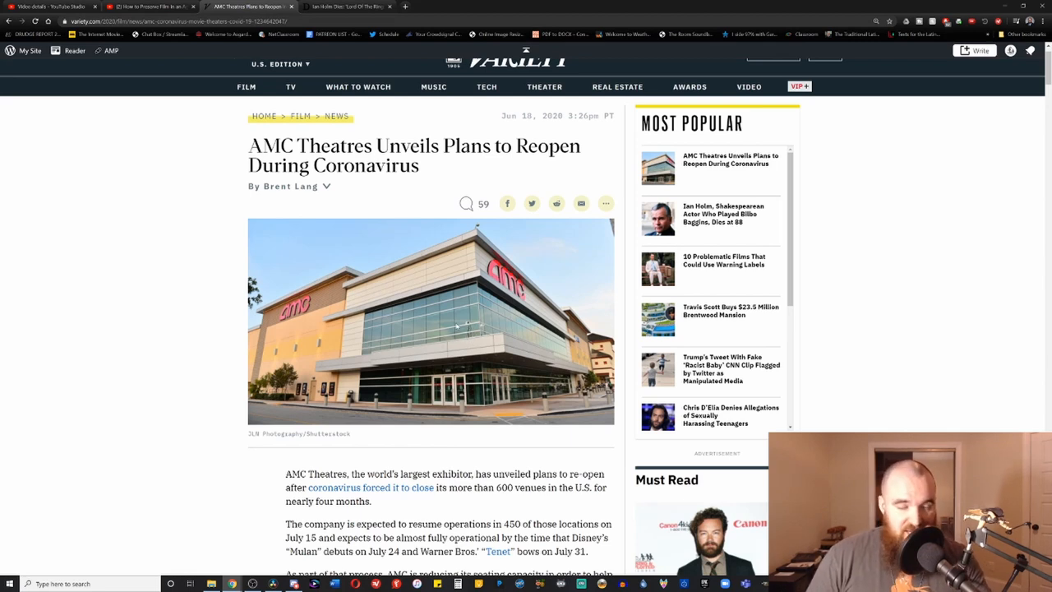
mouse_move(497, 357)
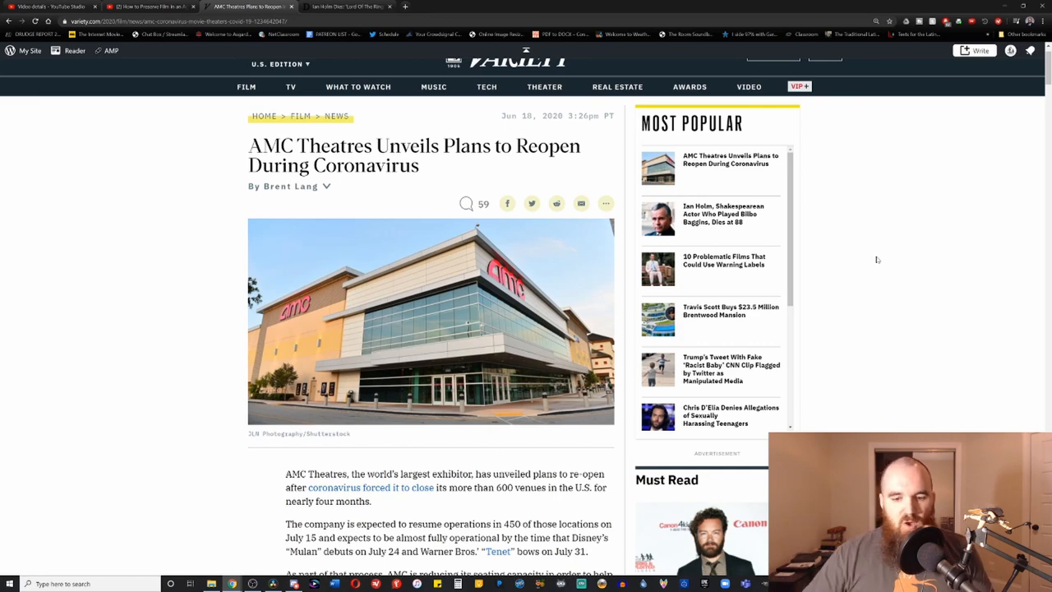
scroll(down, 3)
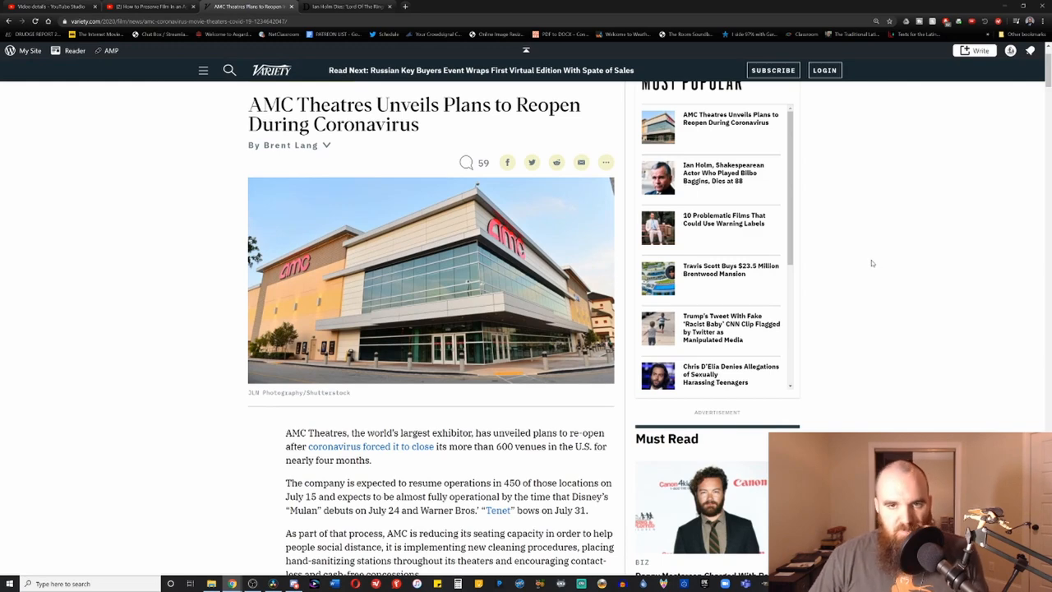
mouse_move(862, 273)
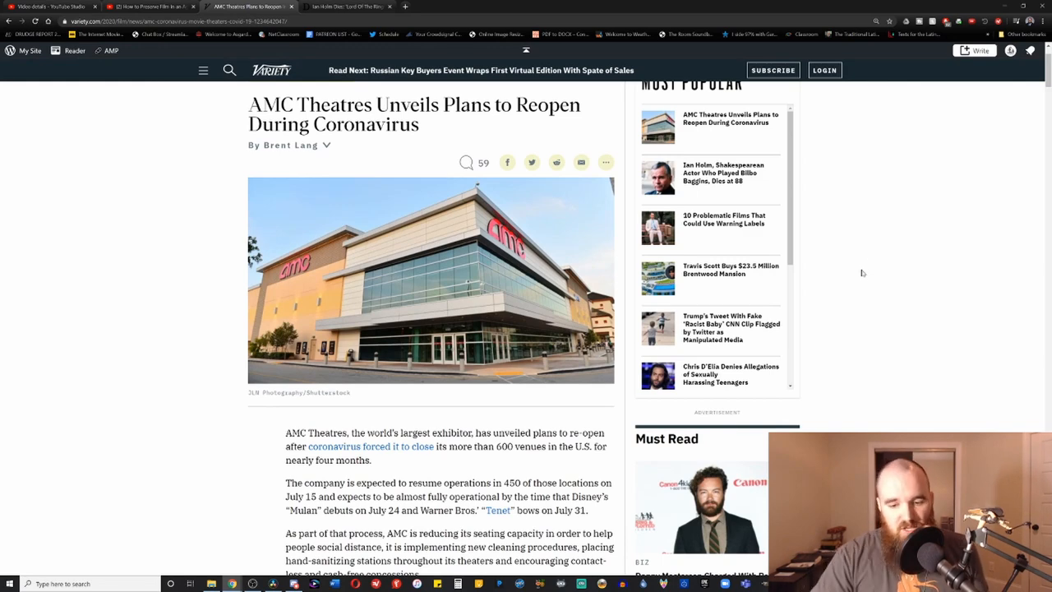
scroll(down, 3)
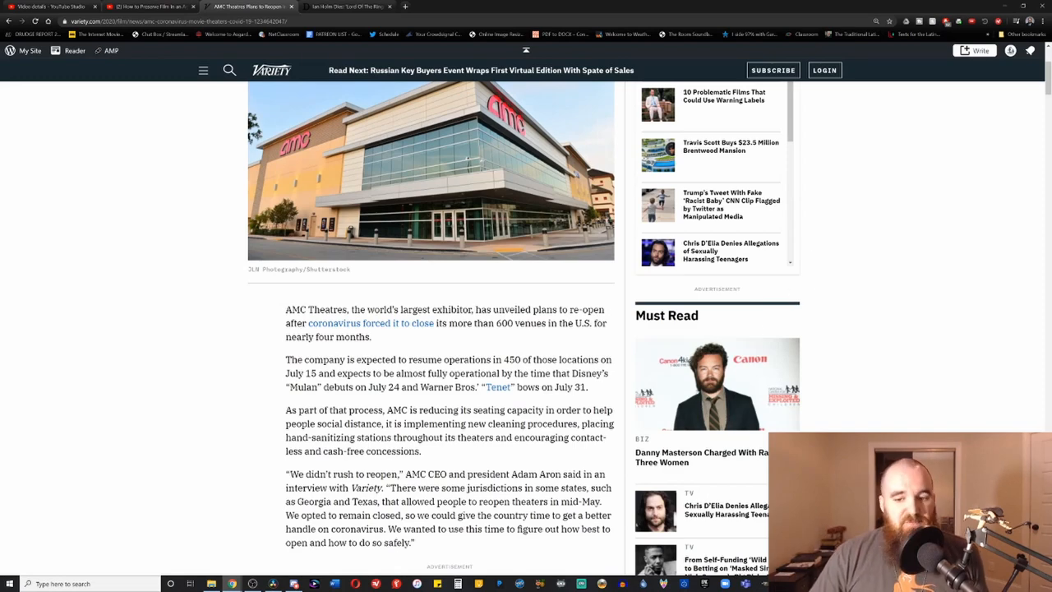
mouse_move(571, 396)
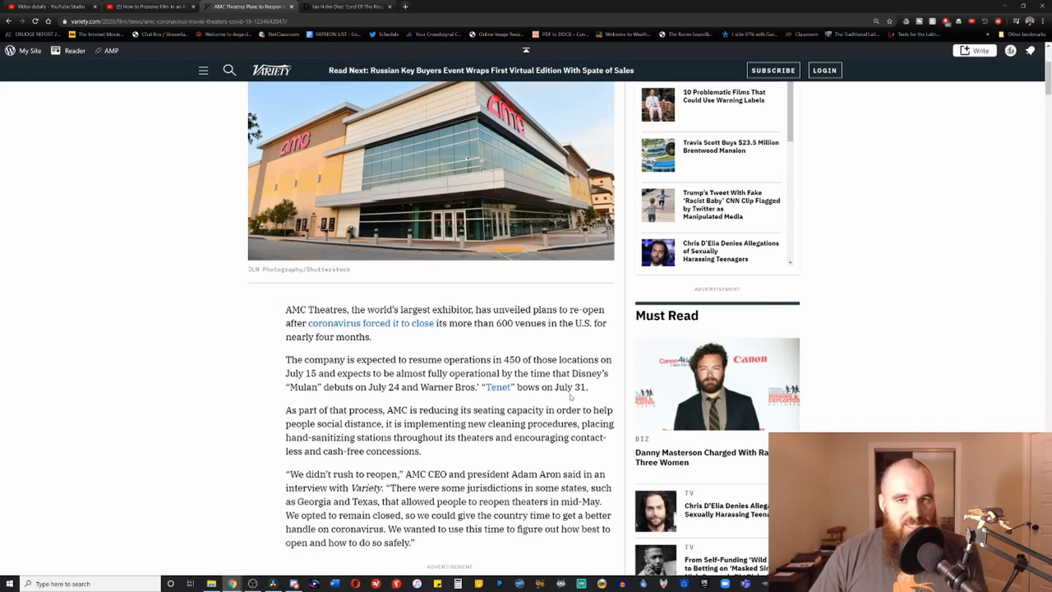
scroll(up, 3)
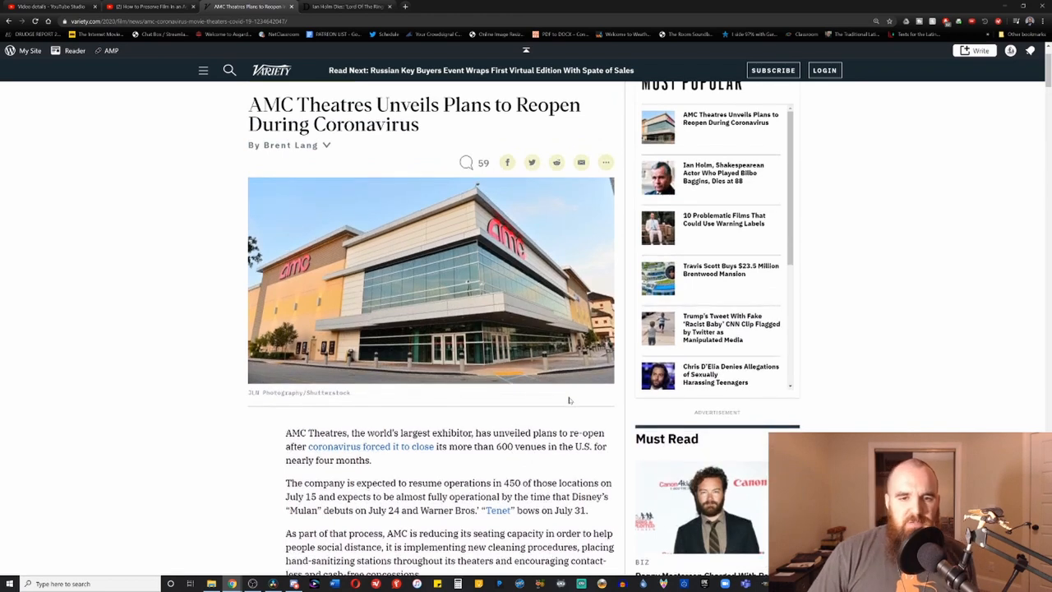